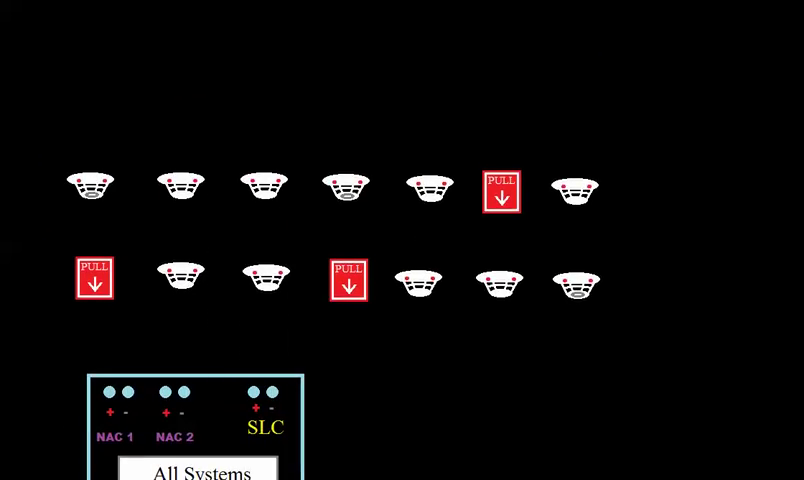
{"action": "scroll", "scroll_direction": "down", "scroll_amount": 3}
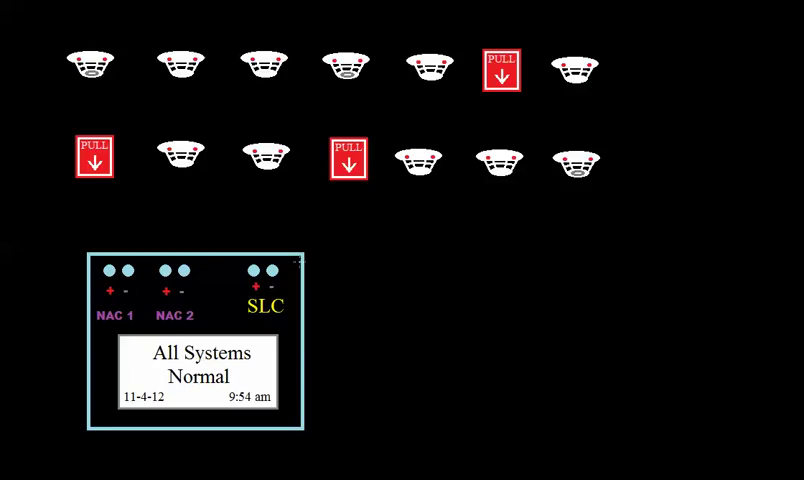
{"action": "mouse_move", "coordinate": [252, 218]}
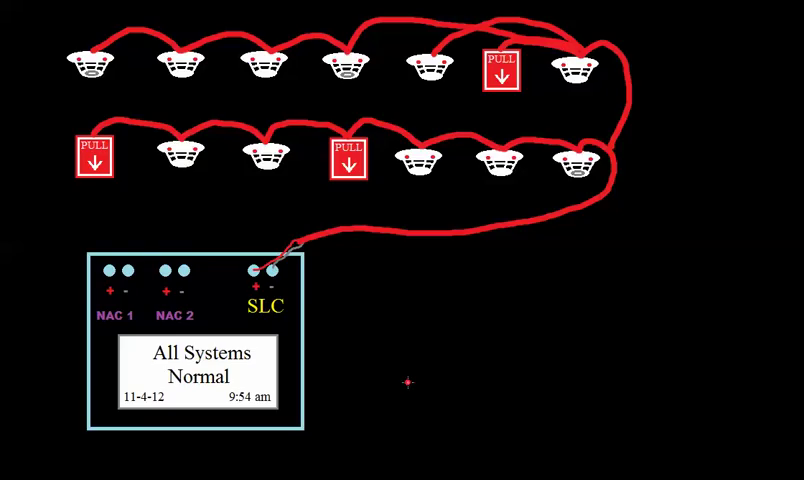
{"action": "scroll", "scroll_direction": "down", "scroll_amount": 3}
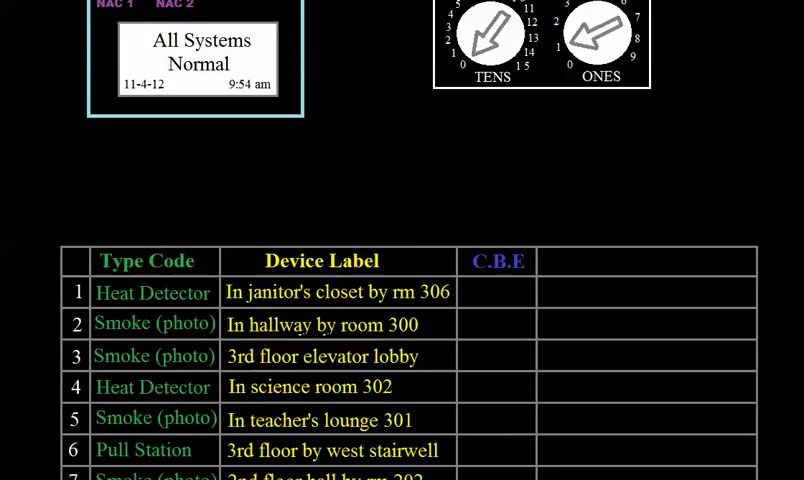
{"action": "scroll", "scroll_direction": "down", "scroll_amount": 3}
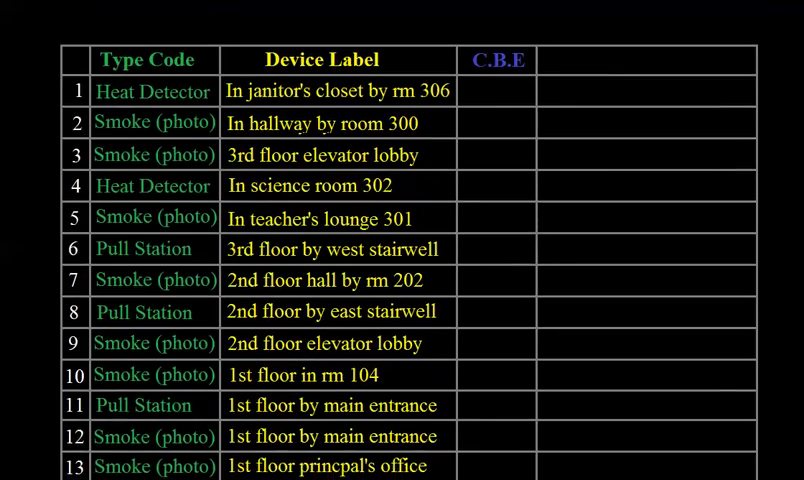
{"action": "scroll", "scroll_direction": "down", "scroll_amount": 3}
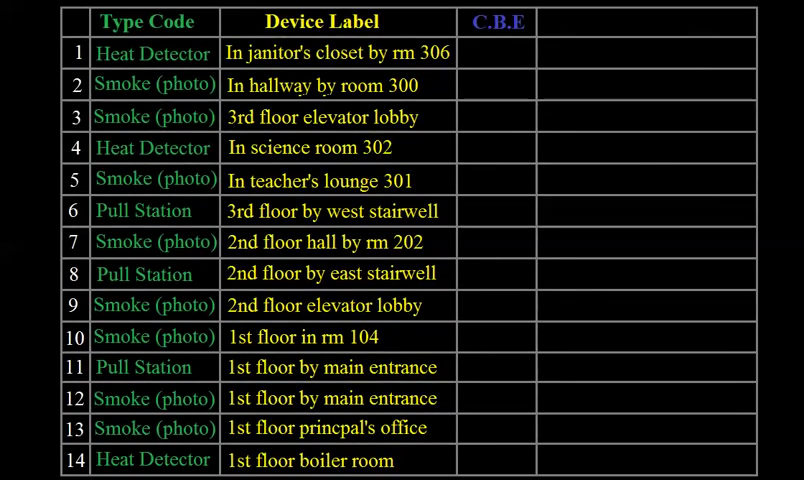